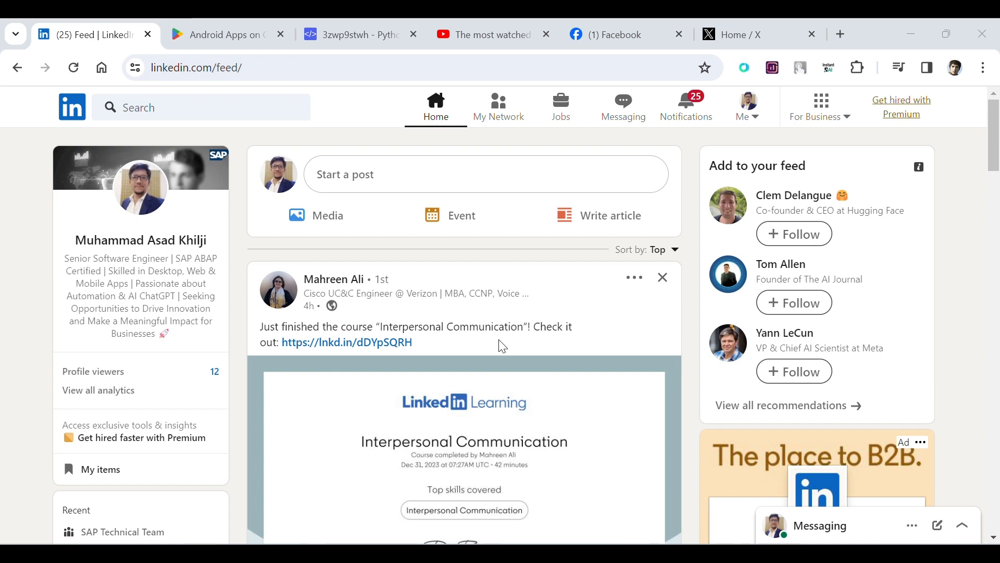
mouse_move(451, 176)
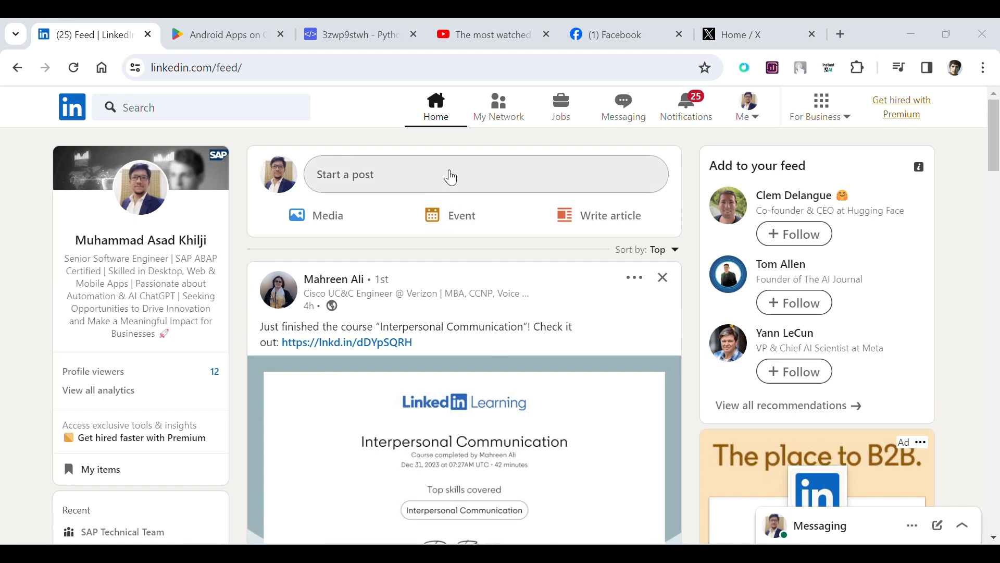
Prompt 'help: write an inspirational linkeding status with hashtags;' in a new post and get a believe-in-yourself message with three hashtags.
left_click(451, 174)
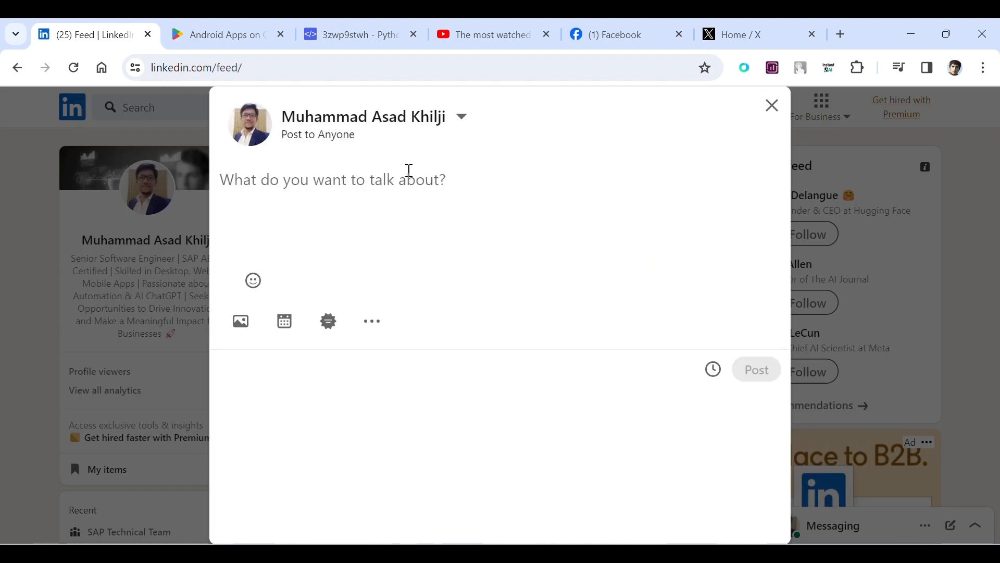
type("he")
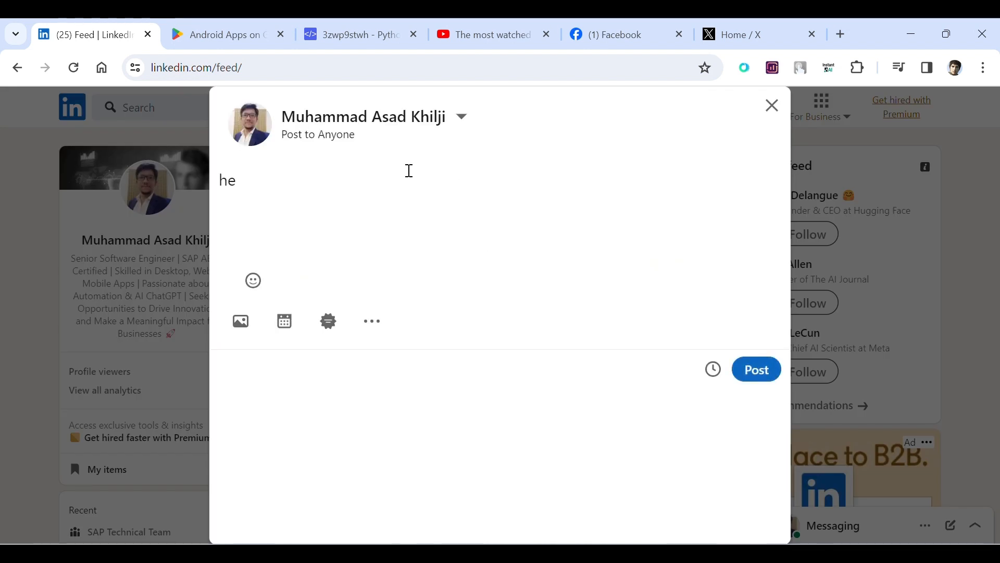
type("lp:")
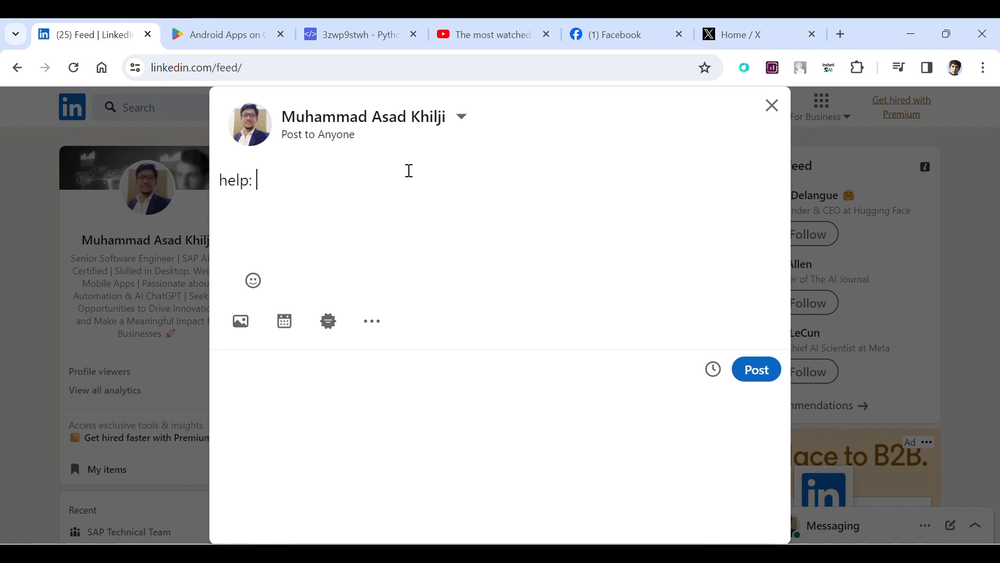
type("write an")
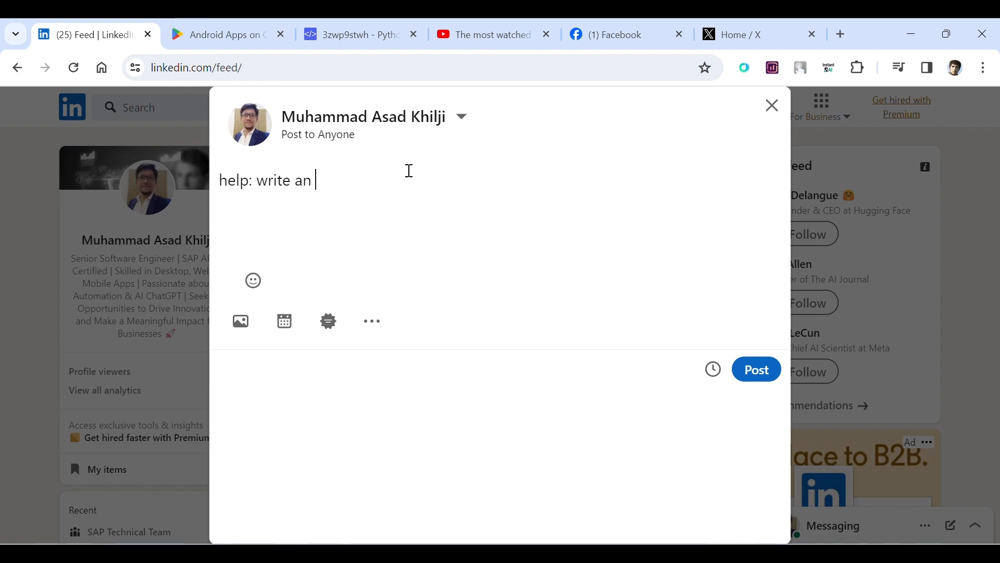
type("inspira")
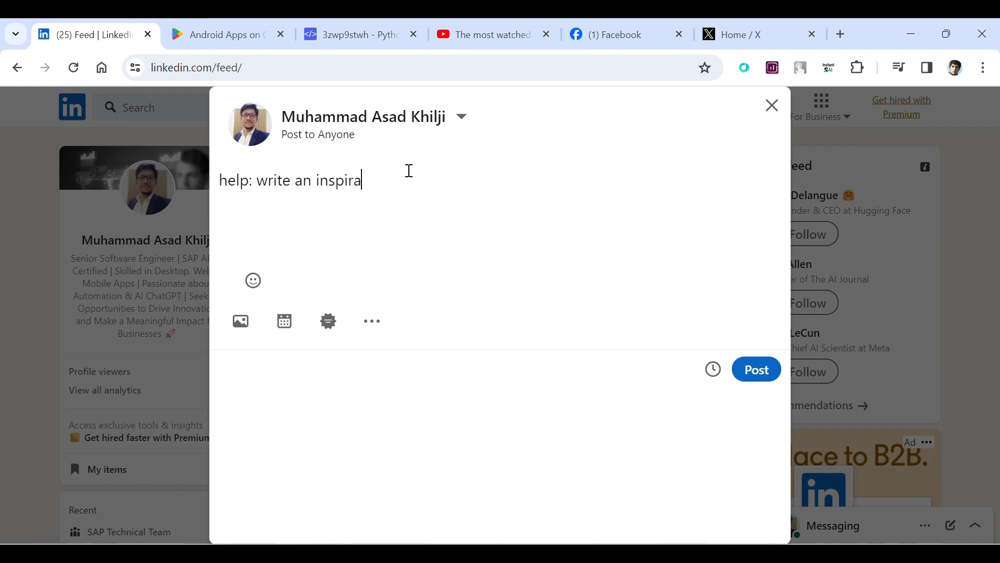
type("tional")
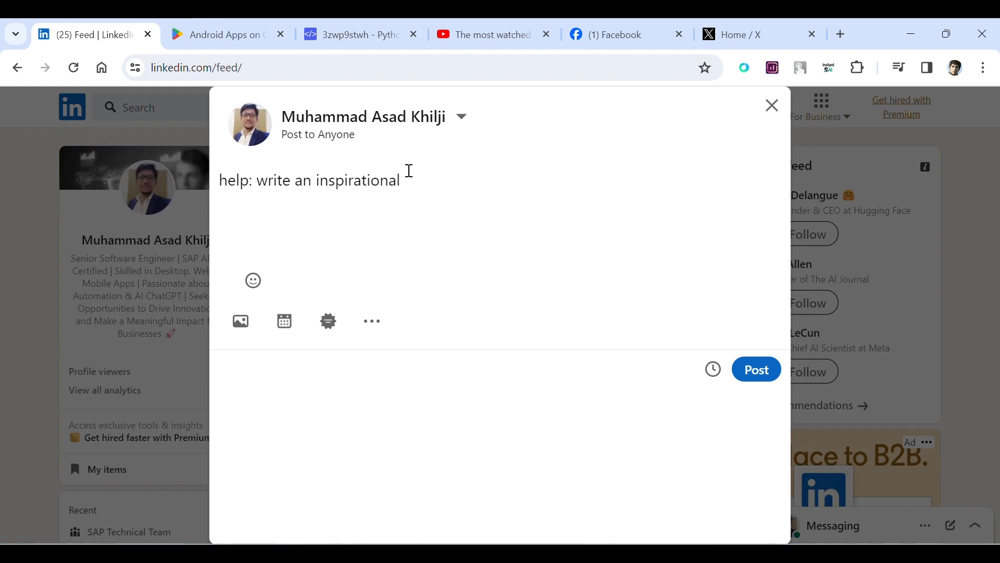
type("linkeding")
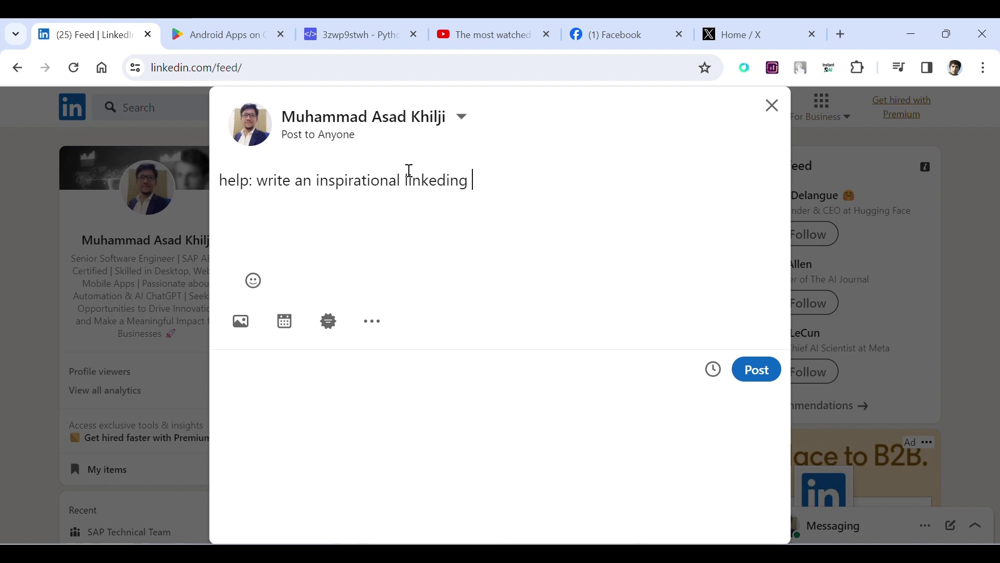
type("status w")
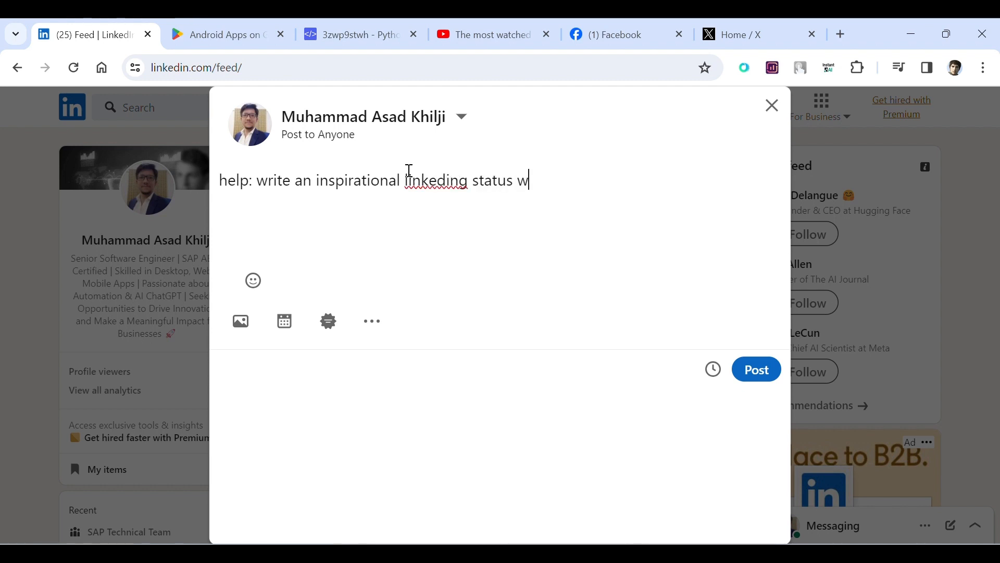
type("ith hashtags")
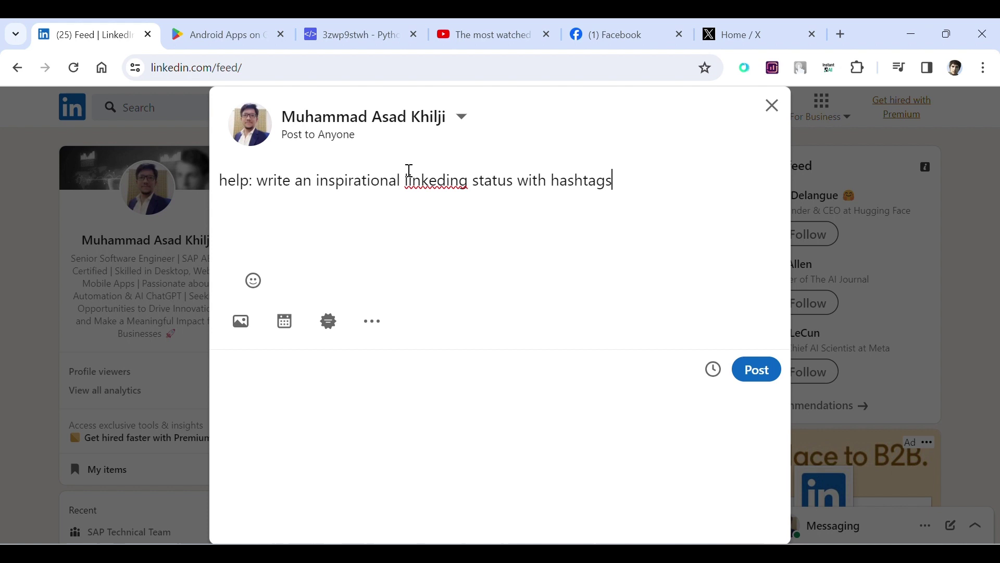
type(";")
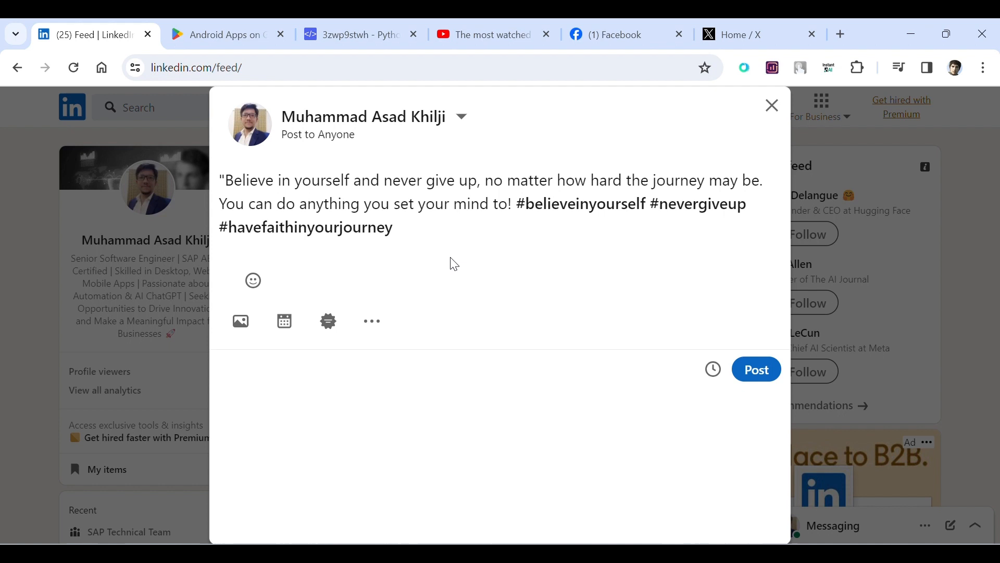
Prompt the Play Store search for the most downloaded game and search the answer, landing on Subway Surfers.
left_click(226, 35)
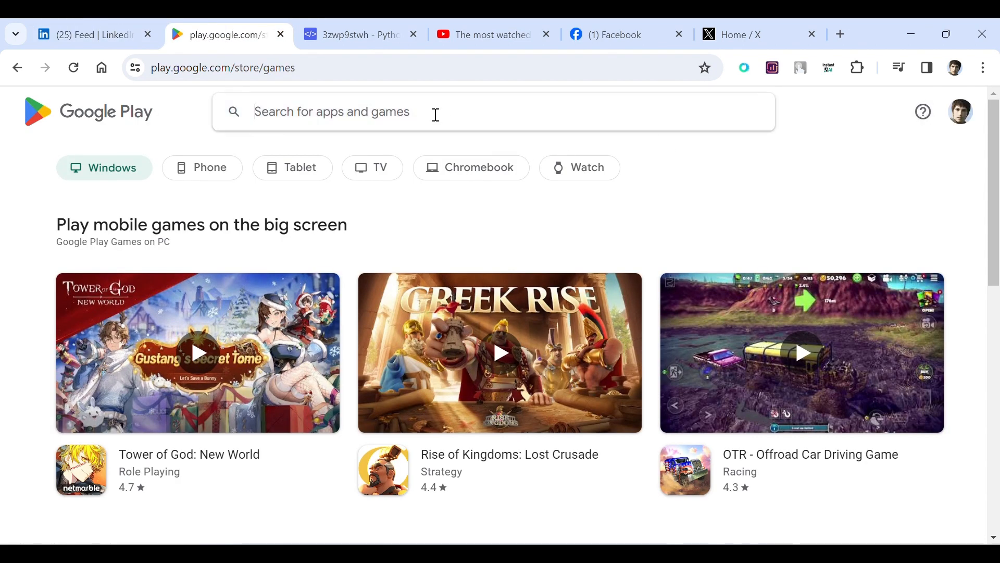
type("help: te")
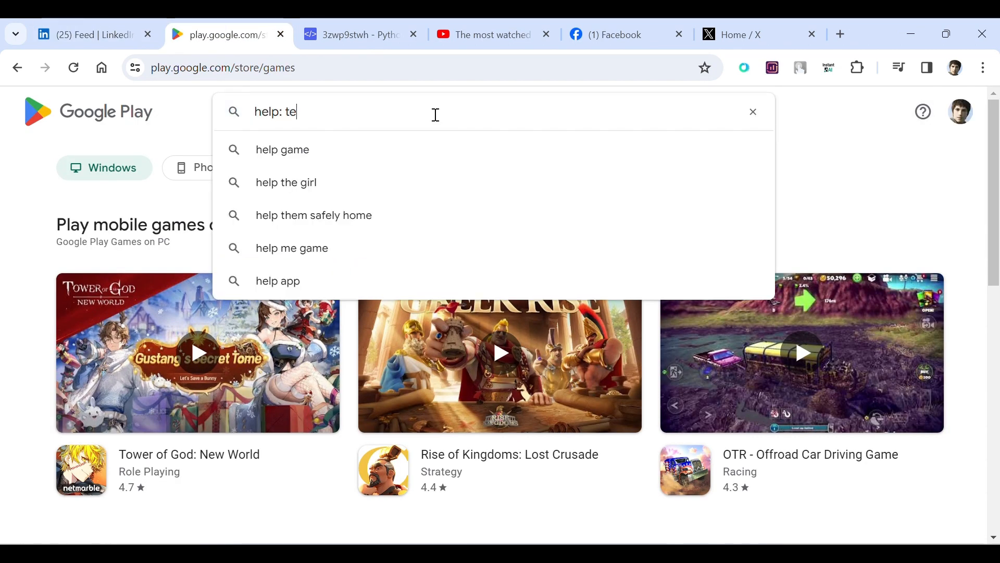
type("ll me the name of most downloaded pl")
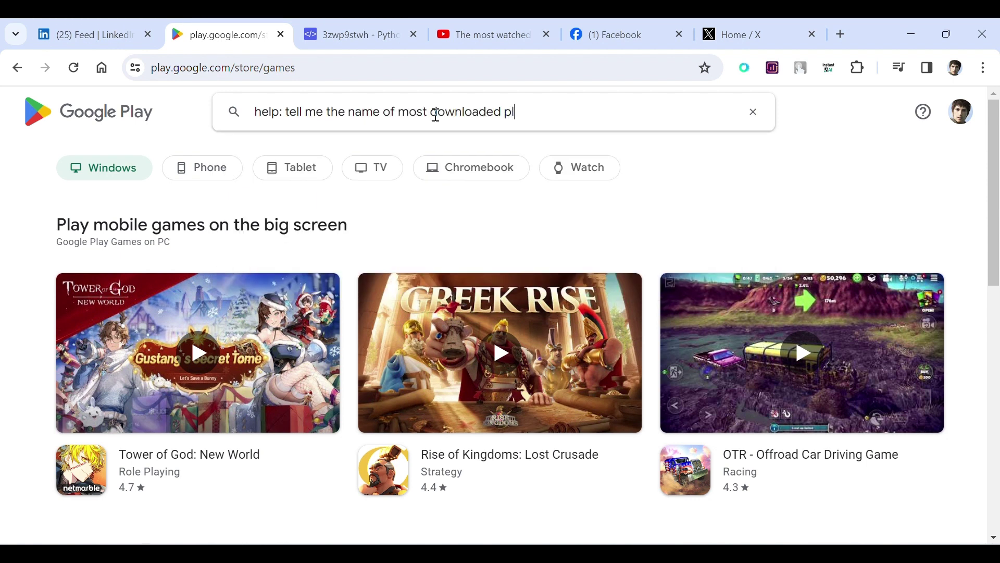
type("aystore game;")
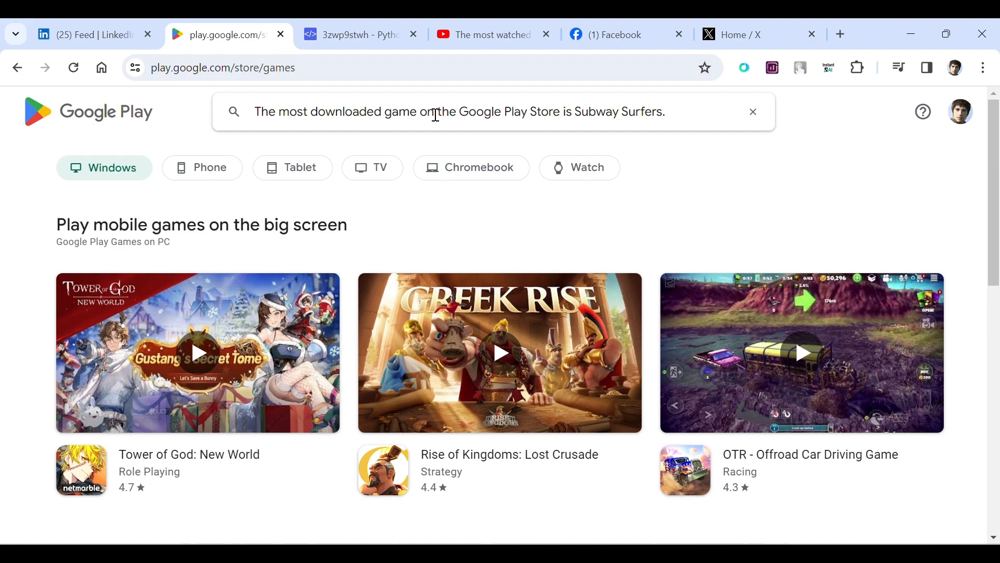
key("Return")
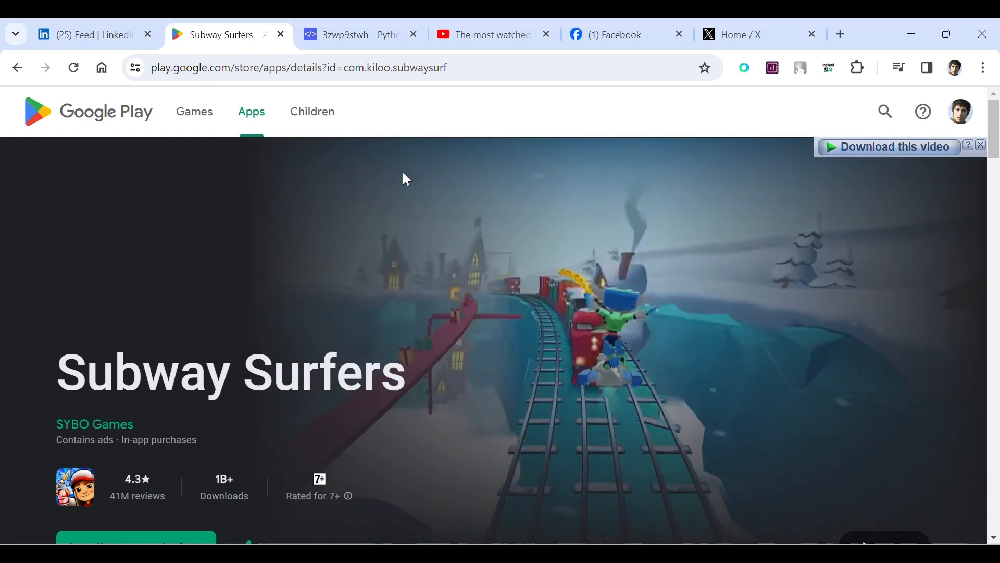
Prompt 'code,python: write a program to add two variables;' in the editor and run the generated program to print 9.
left_click(358, 35)
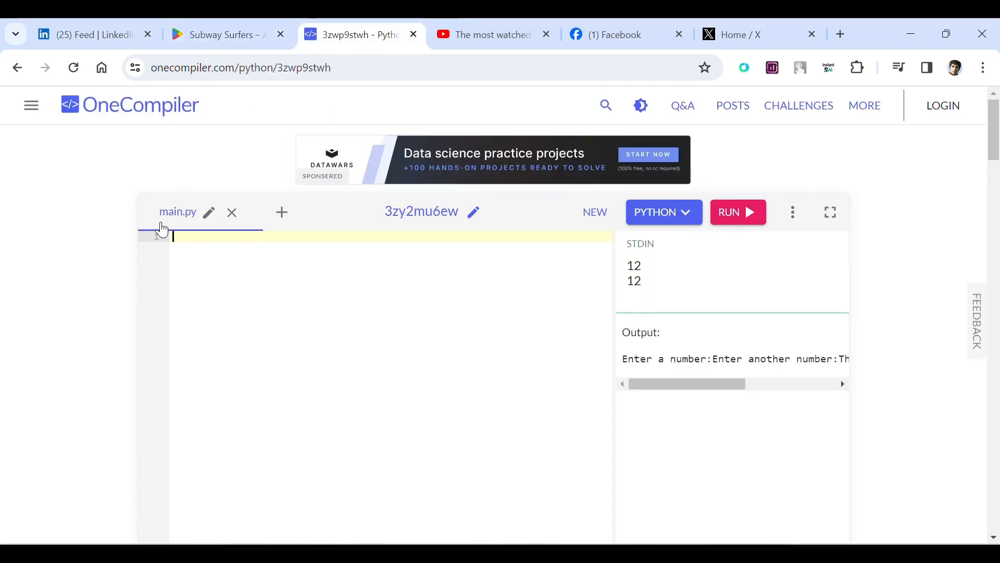
type("code,pyt")
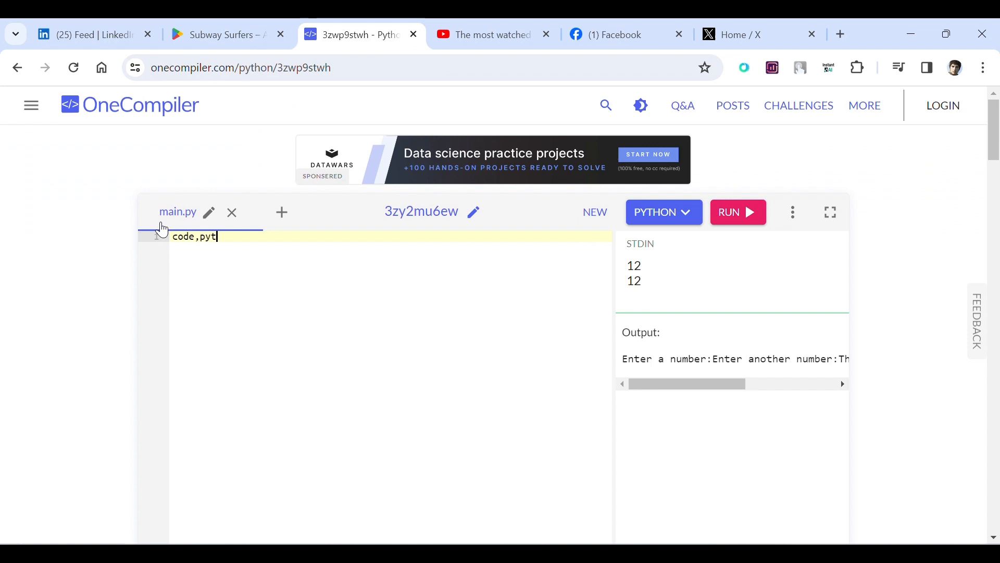
type("hon: write")
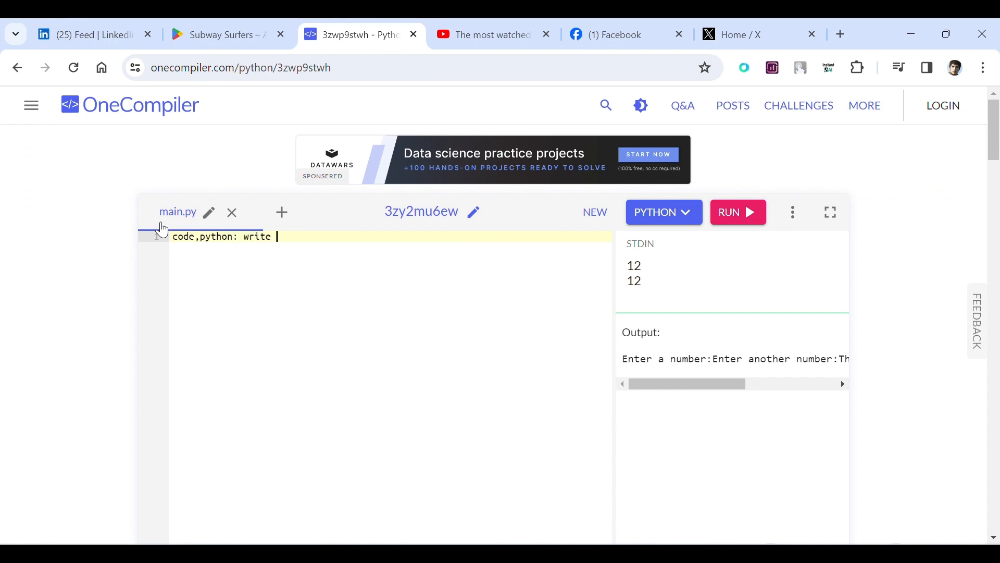
type("a program t")
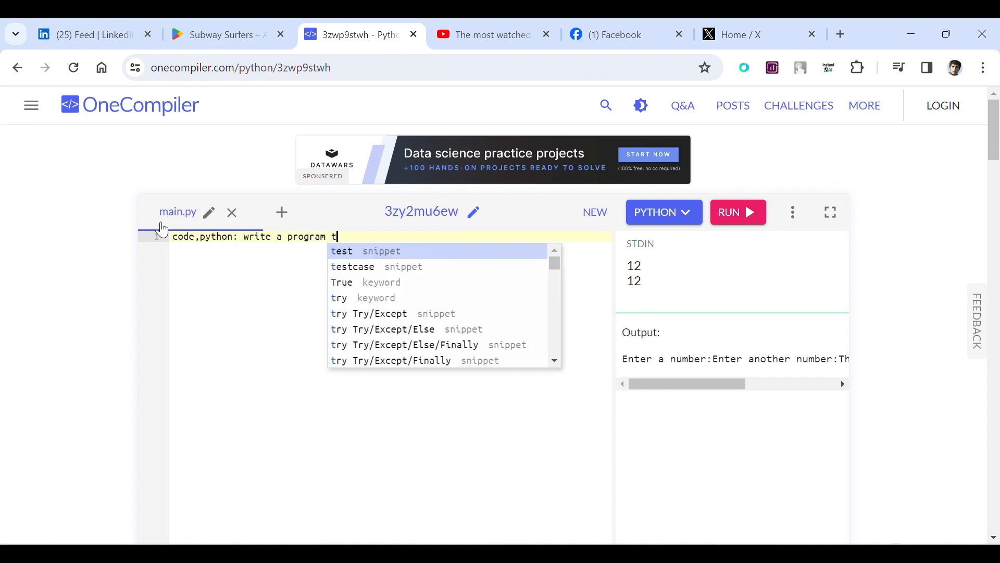
type("o add two")
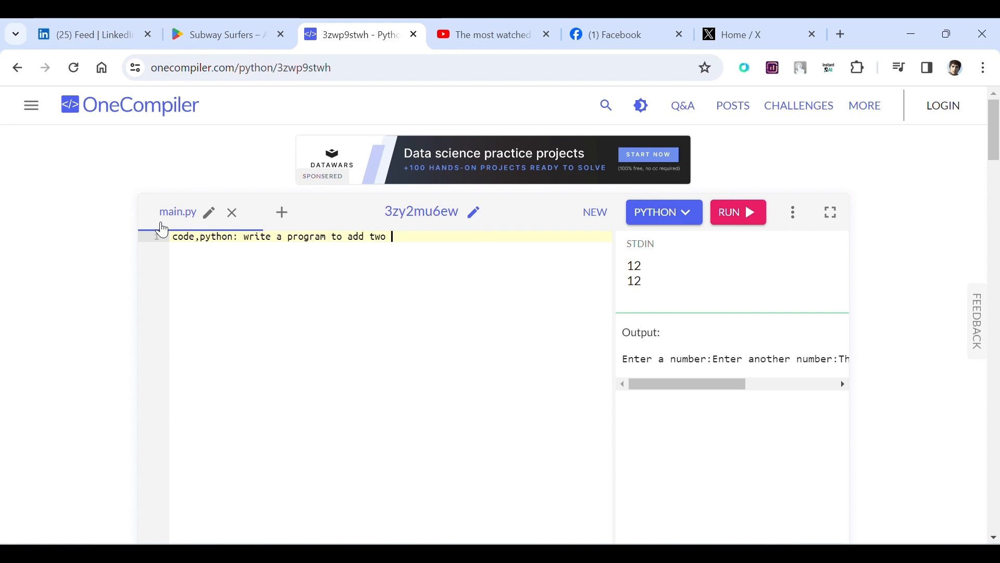
type("varia")
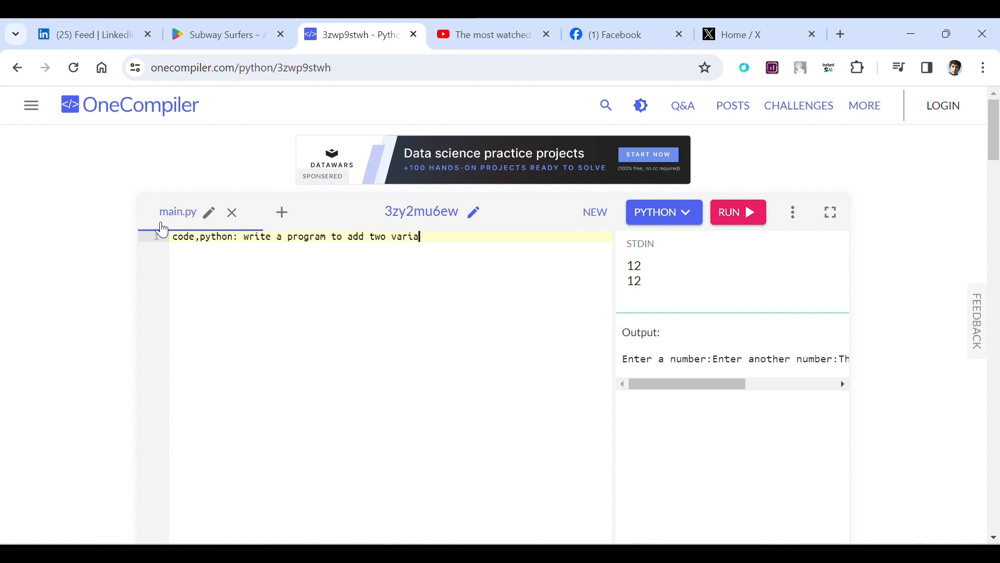
type("blr")
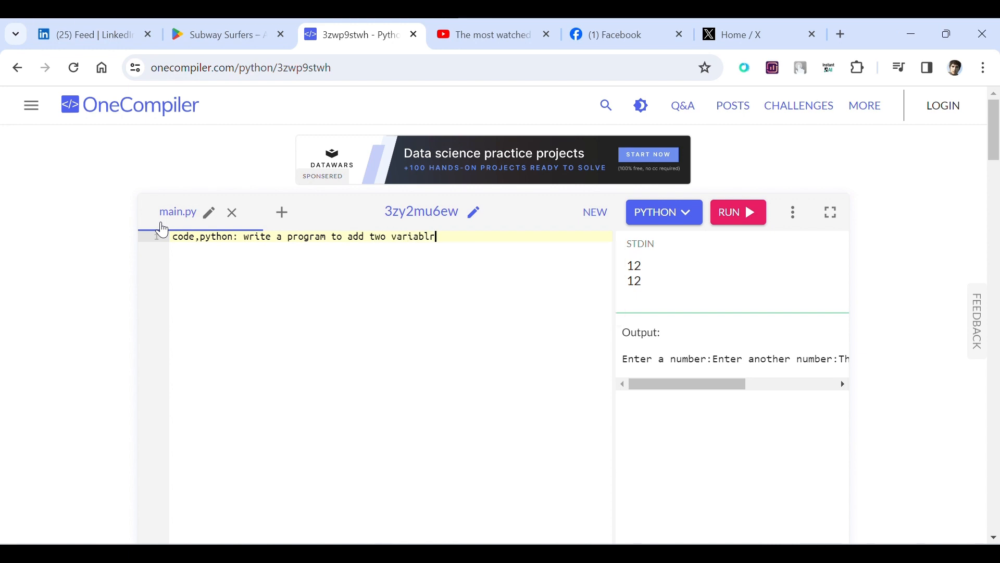
type("es;")
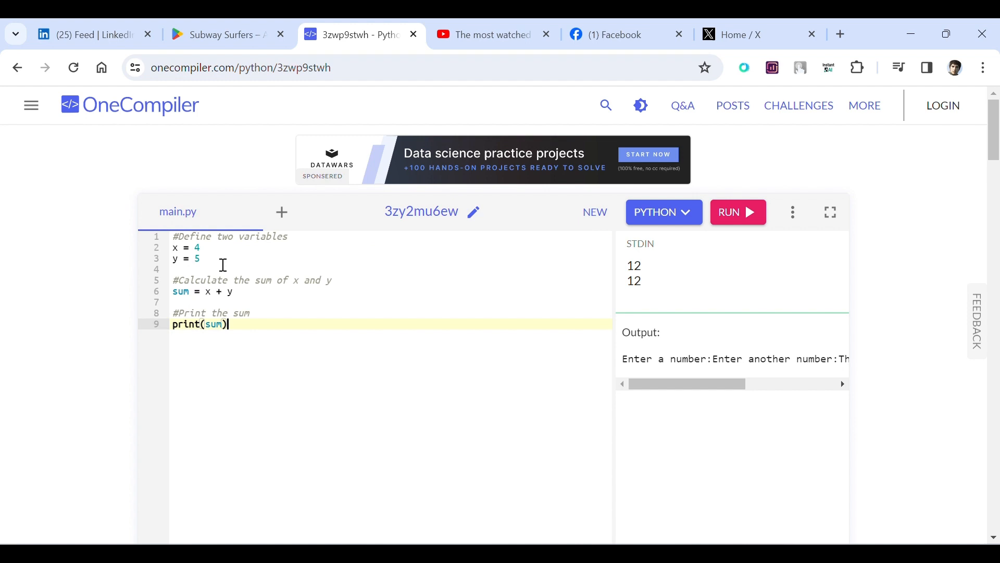
mouse_move(346, 326)
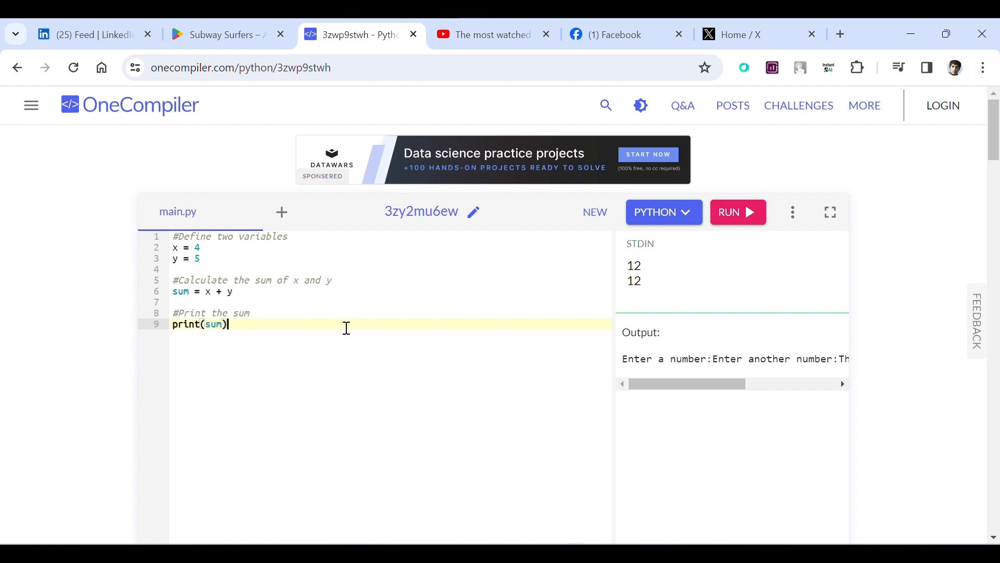
left_click(738, 212)
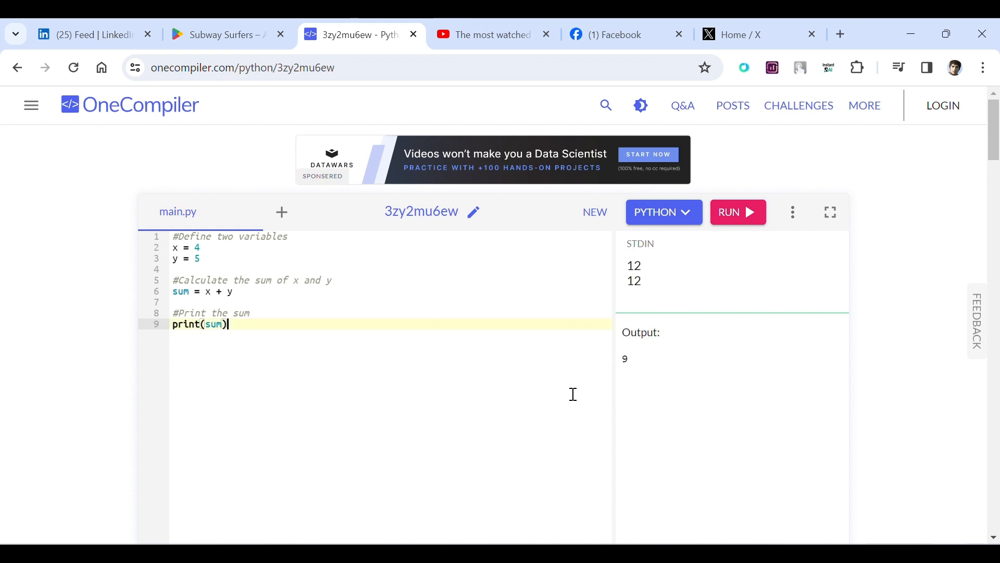
Prompt 'translate,urdu:' for a sentence about a fun New Year night with a friend in the X post box.
left_click(760, 34)
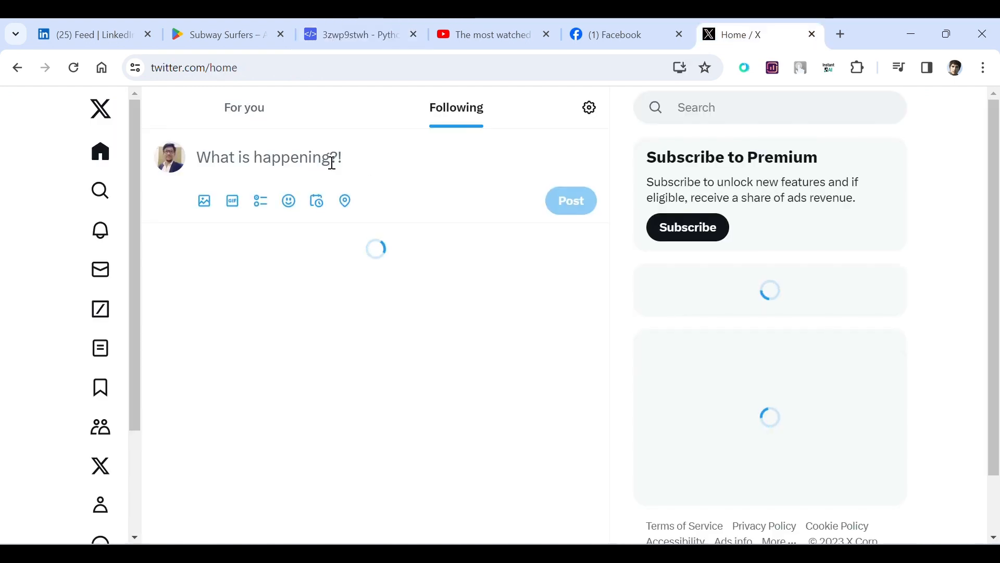
type("transl")
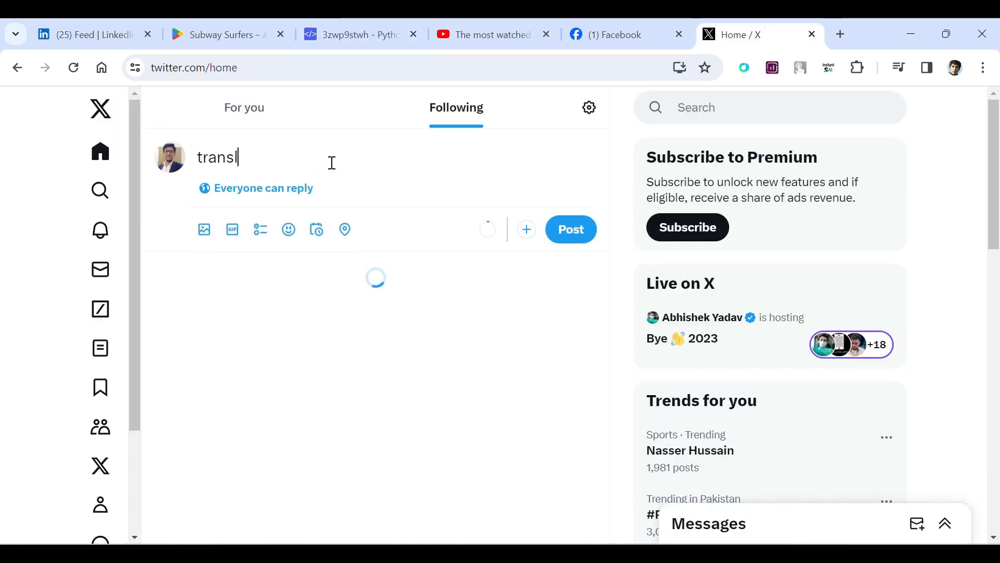
type("ate,urdu:")
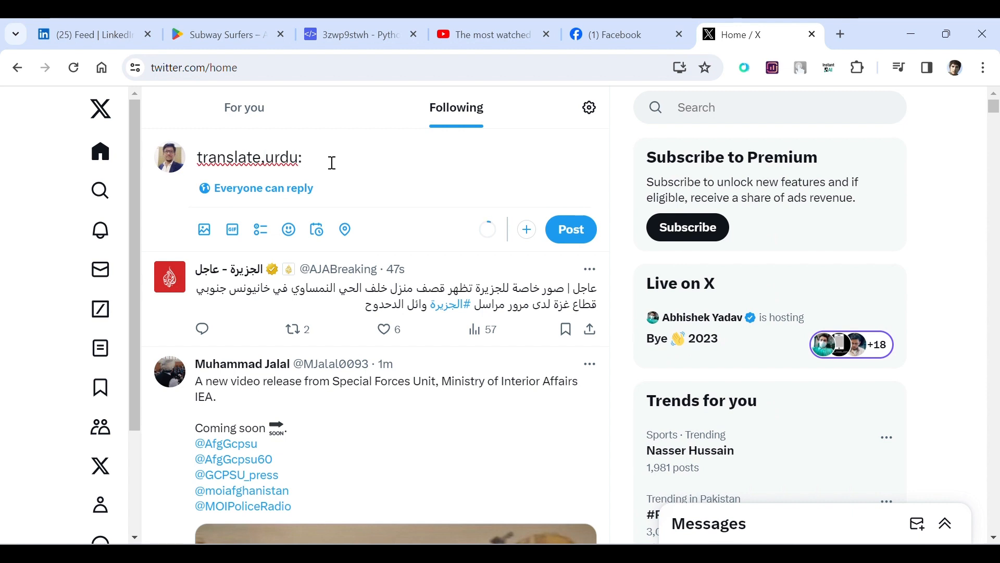
type("i had an aweso")
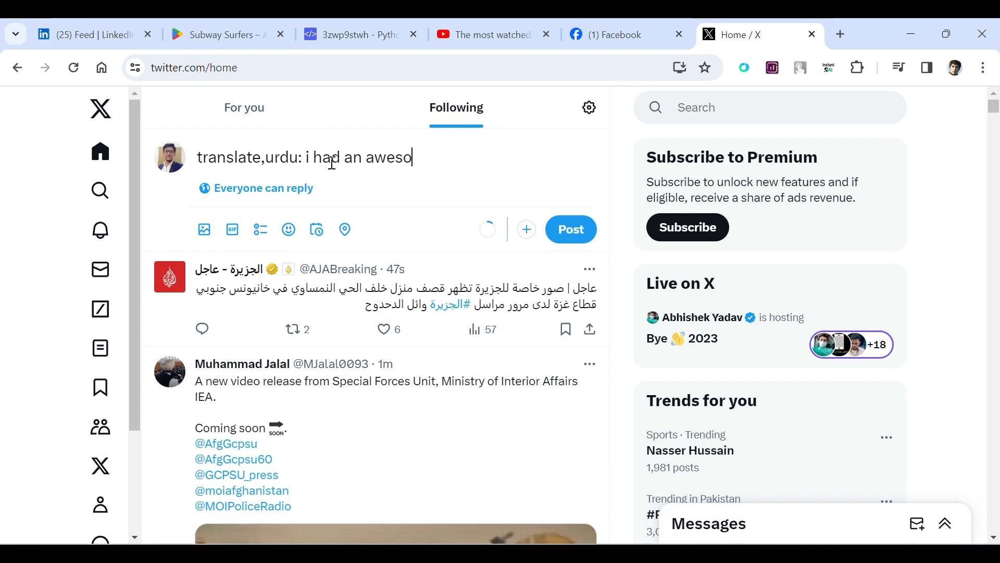
type("me time with my")
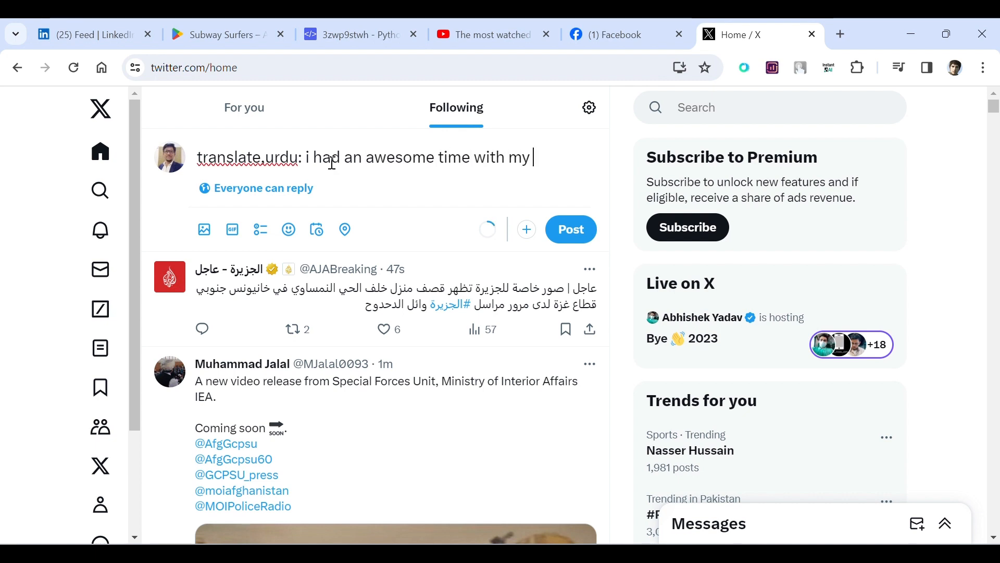
type("friend on new")
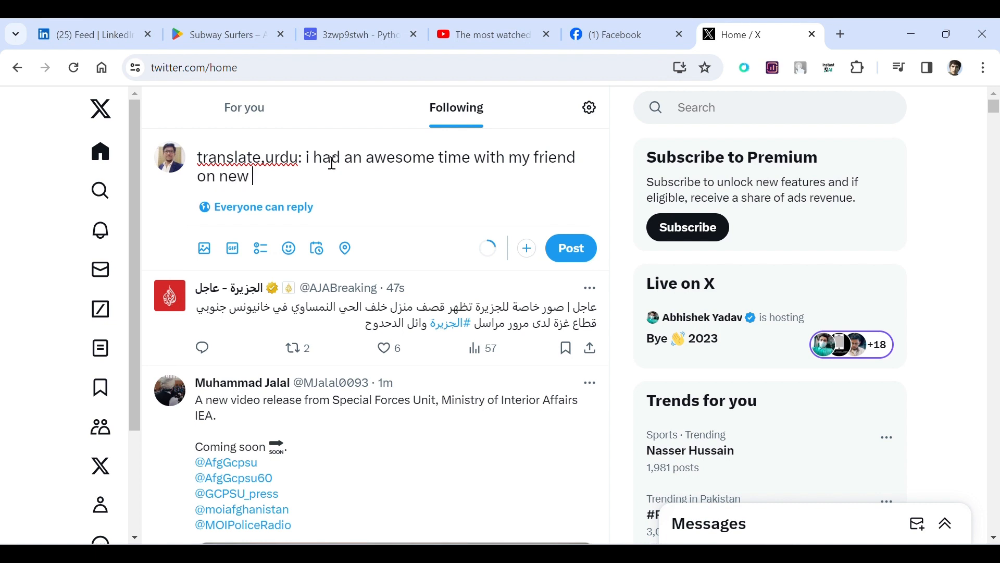
type("year night")
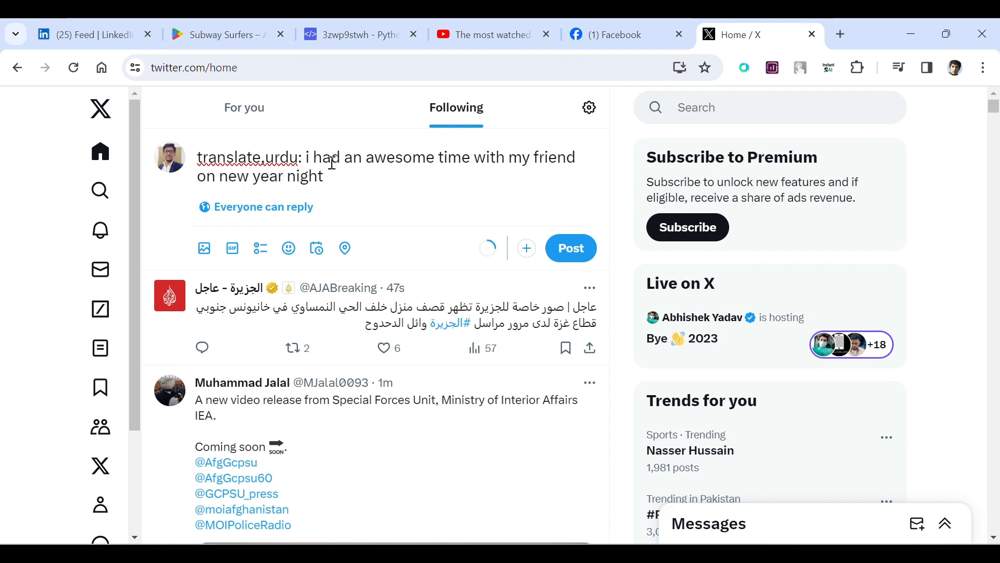
type(";")
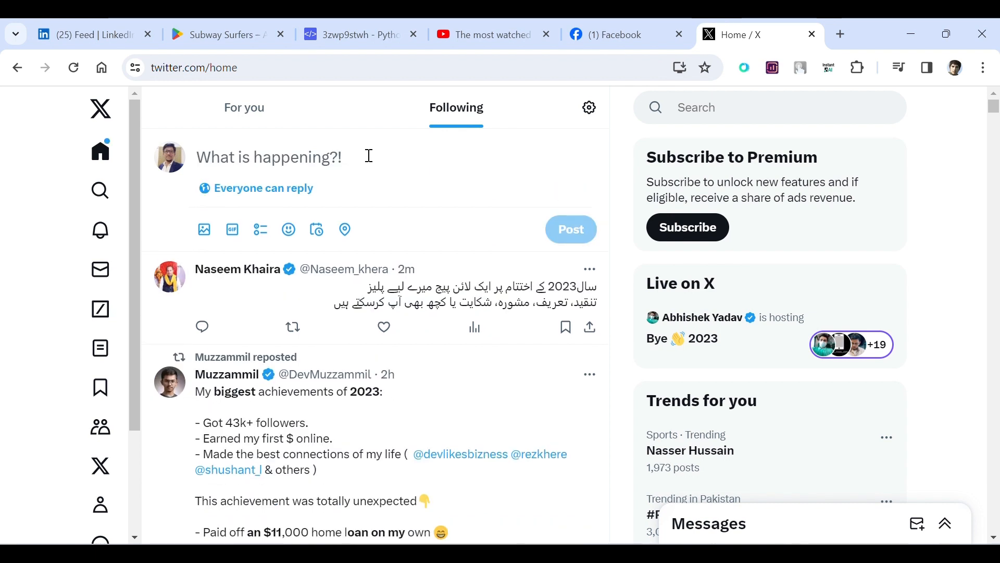
Prompt 'help: write a tweet on ai and machine learning;' and get a generated tweet with hashtags in the post box.
type("he")
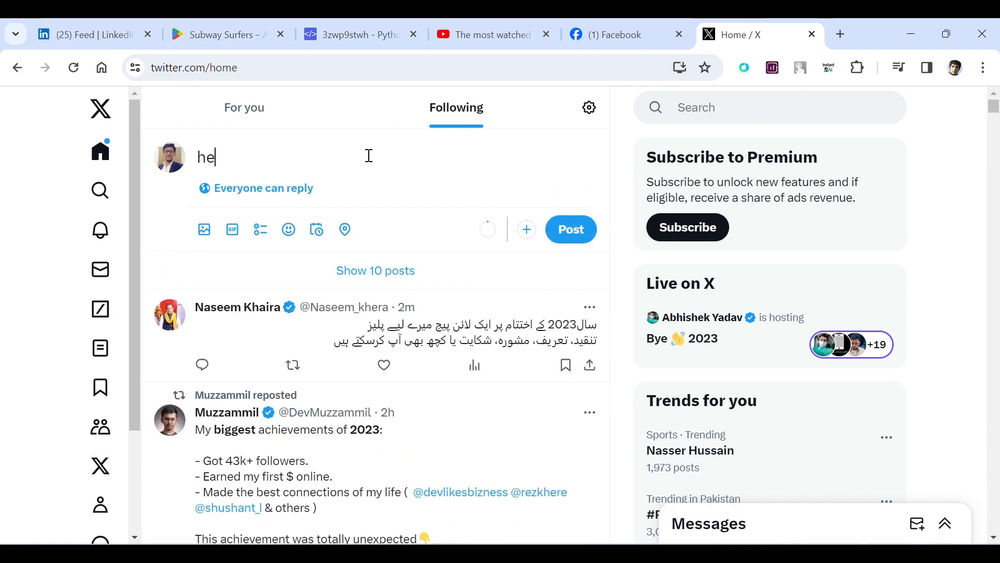
type("lp: write")
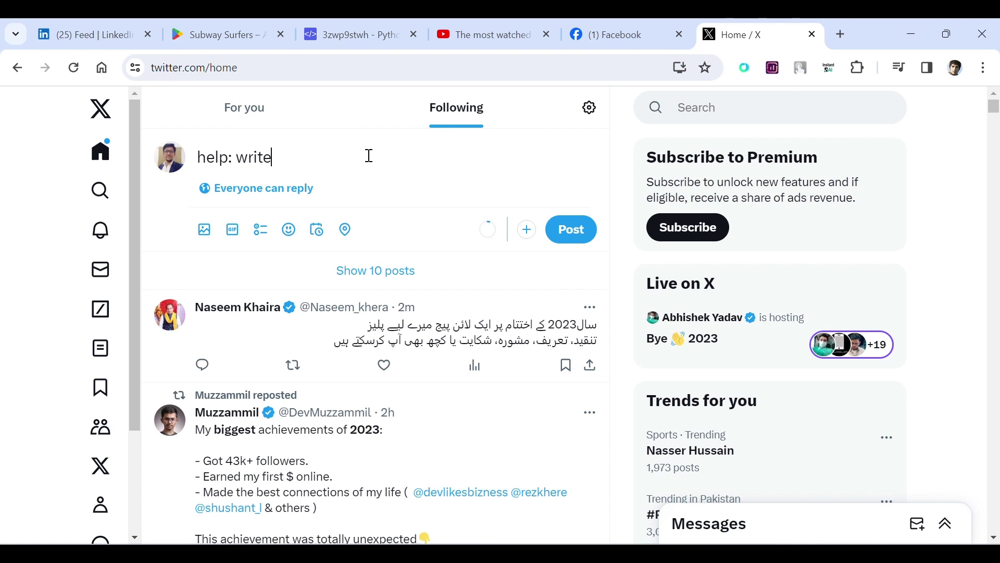
type("a tweet o")
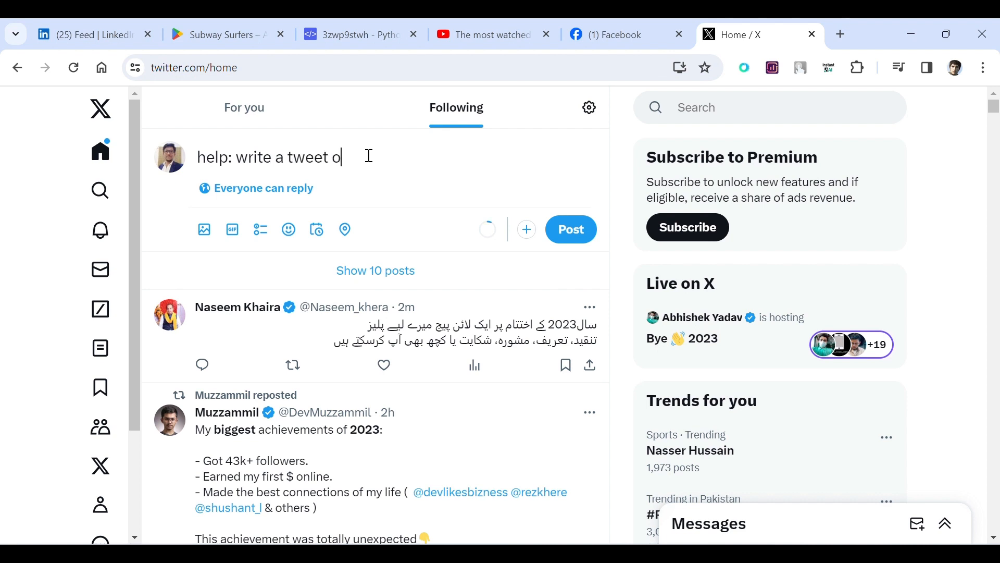
type("n ai and machine learning")
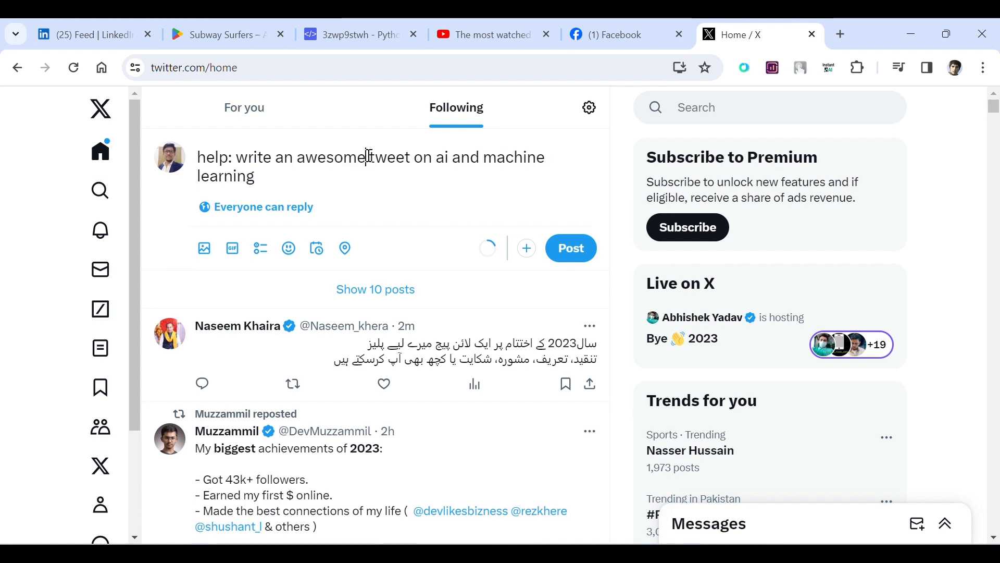
type(";")
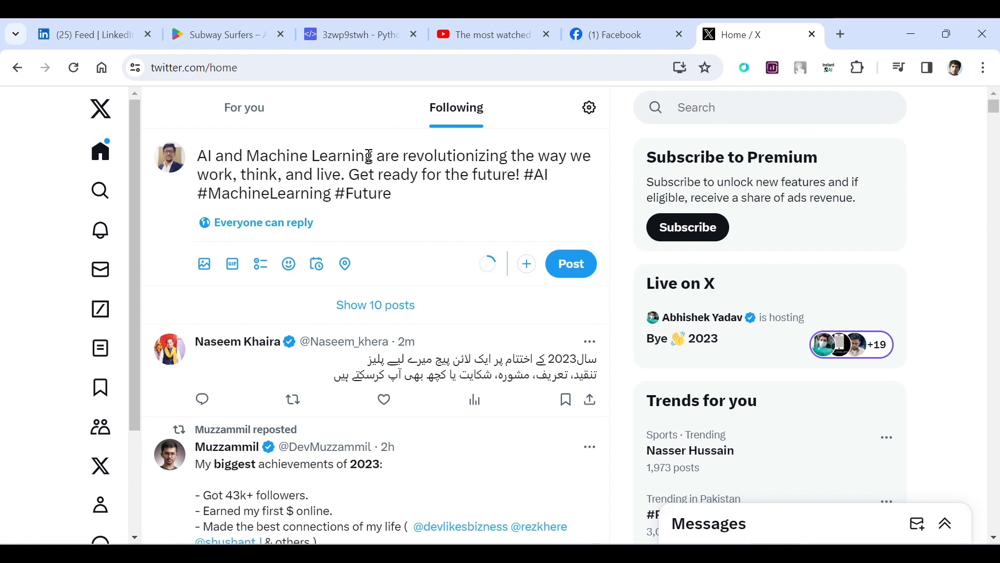
left_click(493, 34)
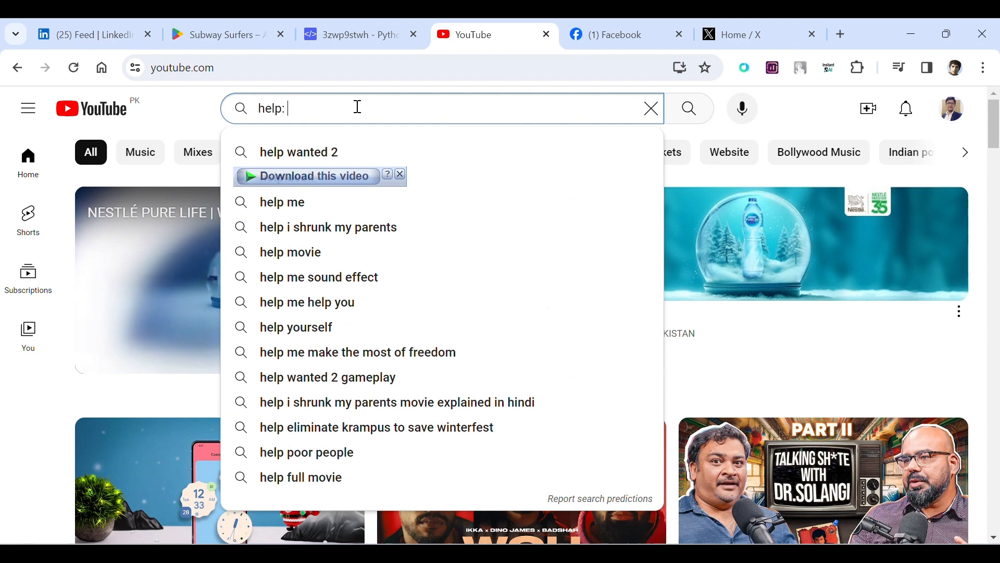
Prompt 'help: tell me the most watched youtube video;' and search the answer, showing Luis Fonsi's Despacito results.
type("tell m")
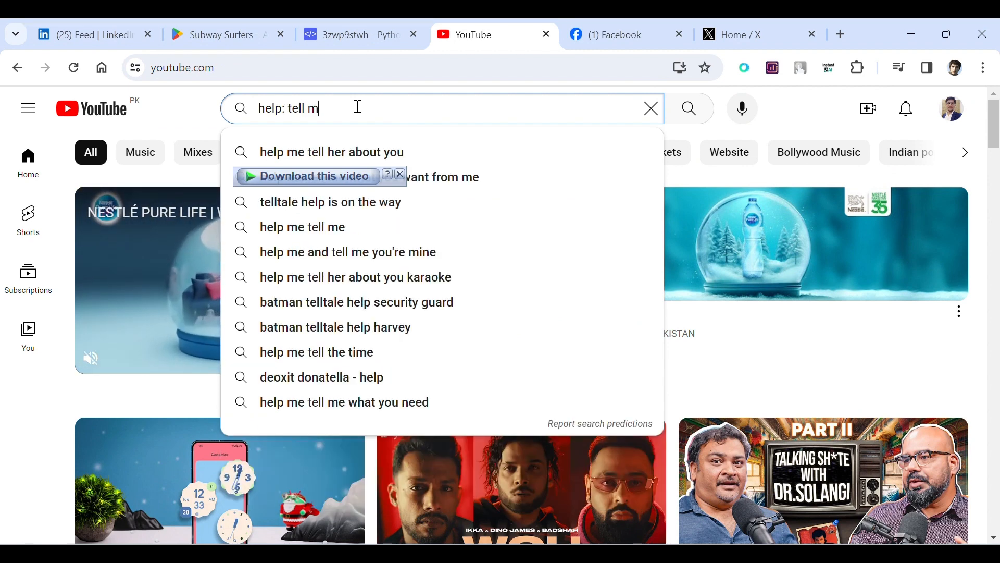
type("e the most watch")
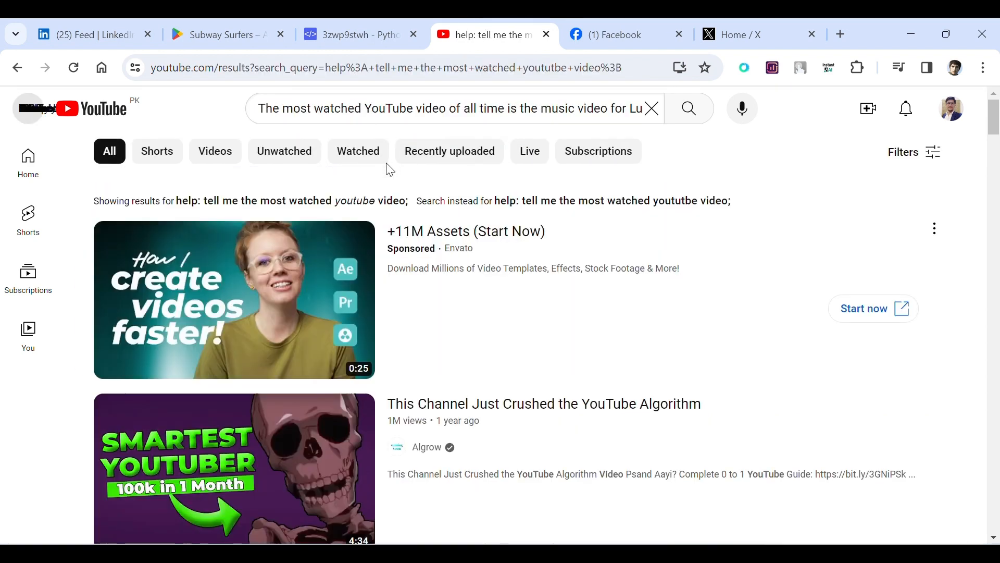
left_click(433, 108)
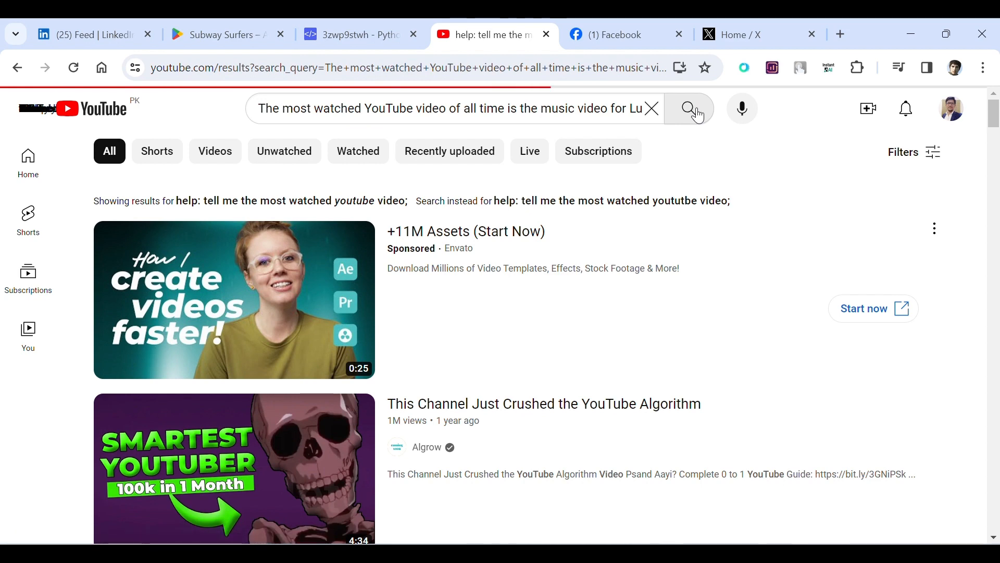
left_click(688, 108)
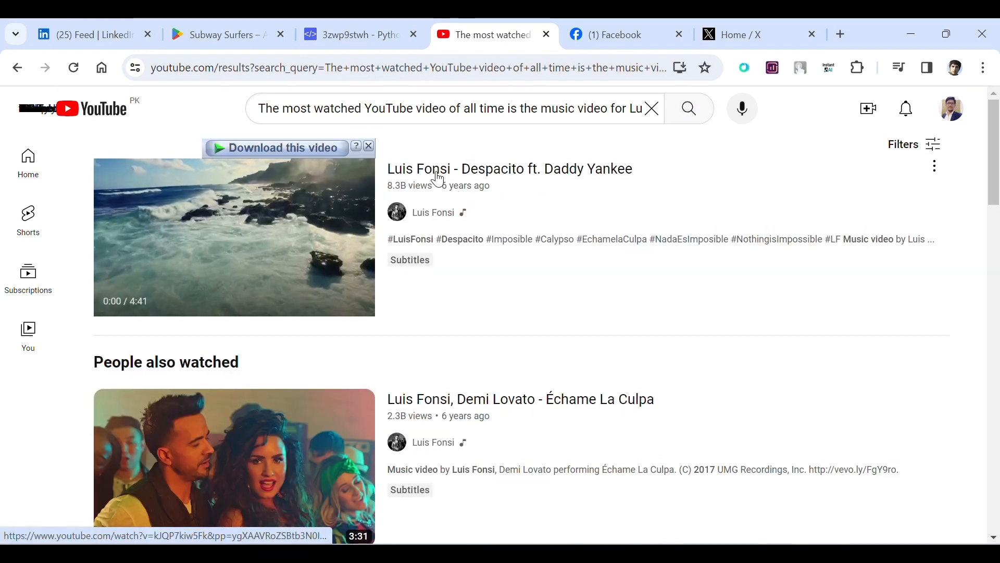